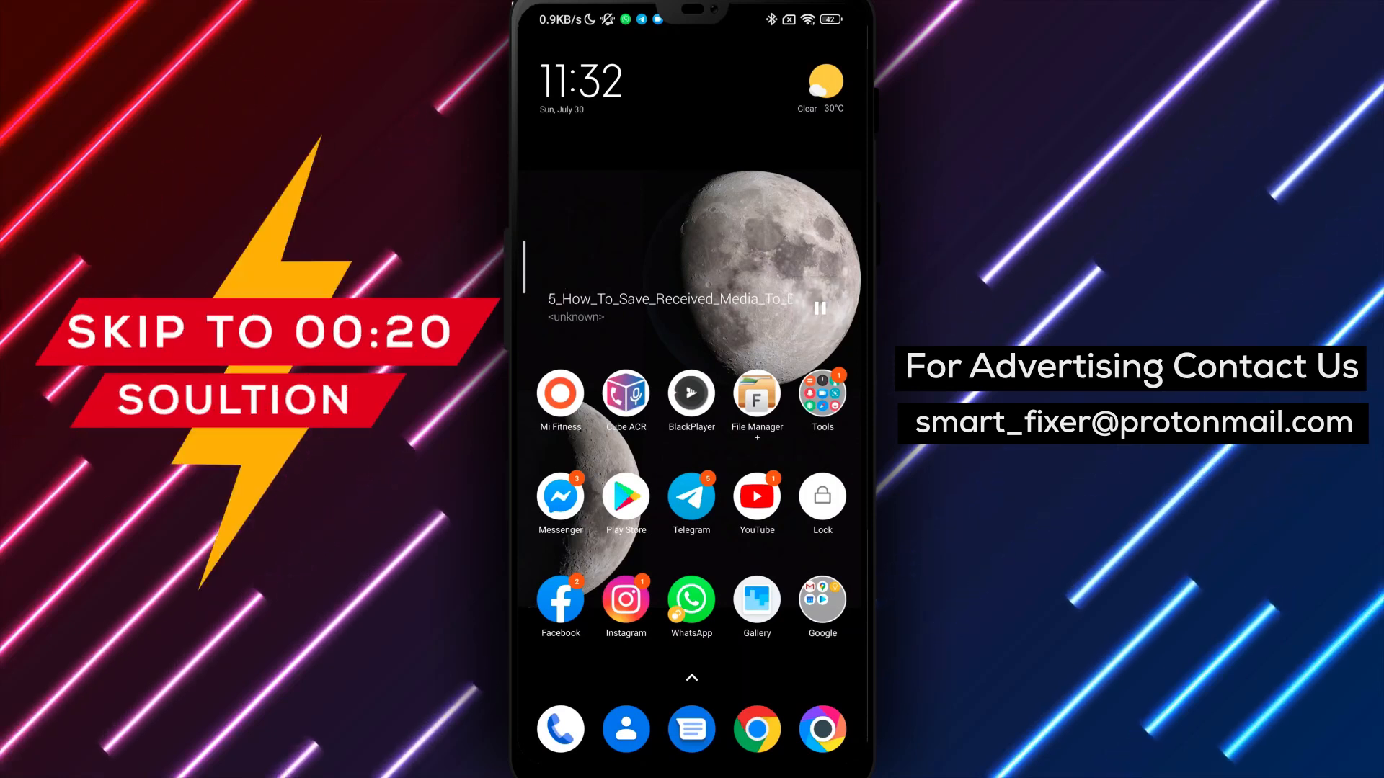
# - Launch WhatsApp from the home screen and reach the chat with the received media
pyautogui.click(690, 604)
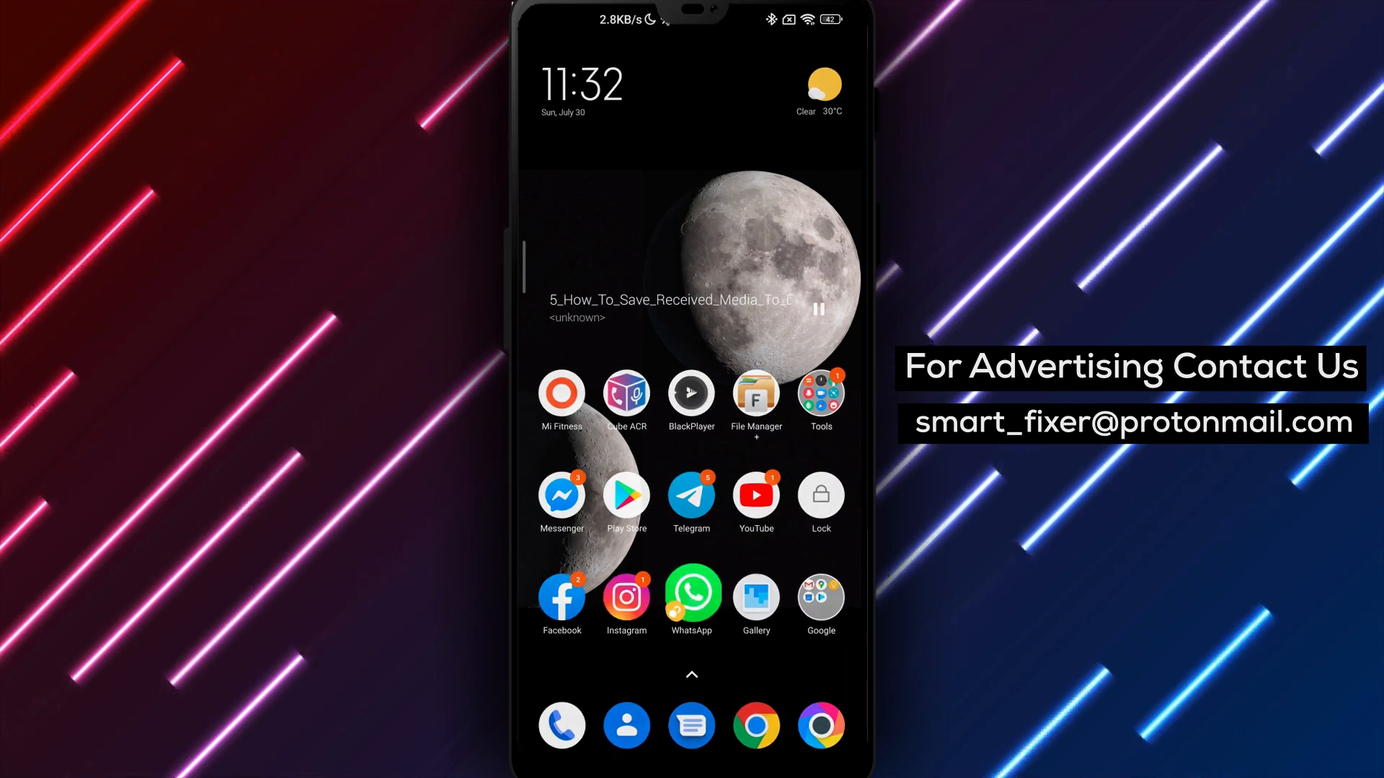
pyautogui.click(691, 593)
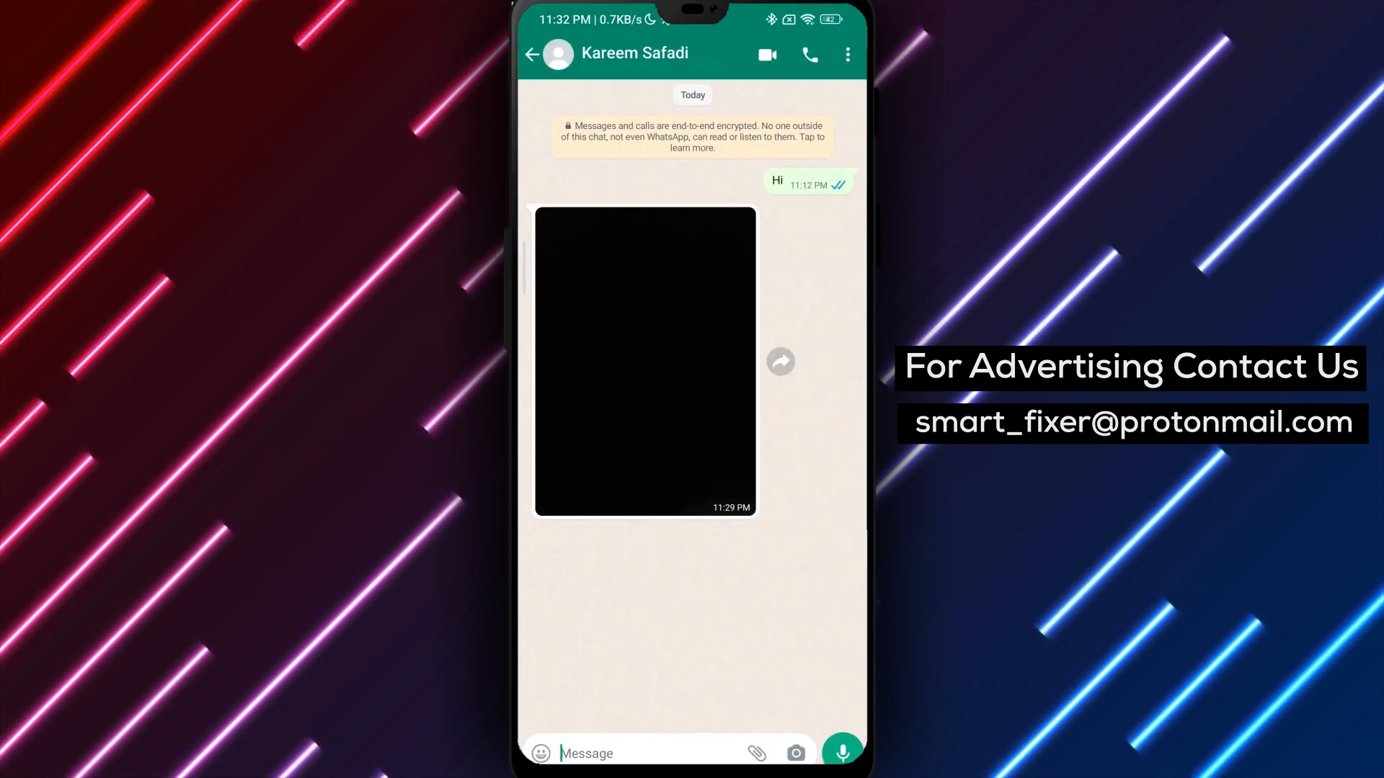
# - View the received media full screen and save it to the phone via the more-actions menu
pyautogui.click(644, 361)
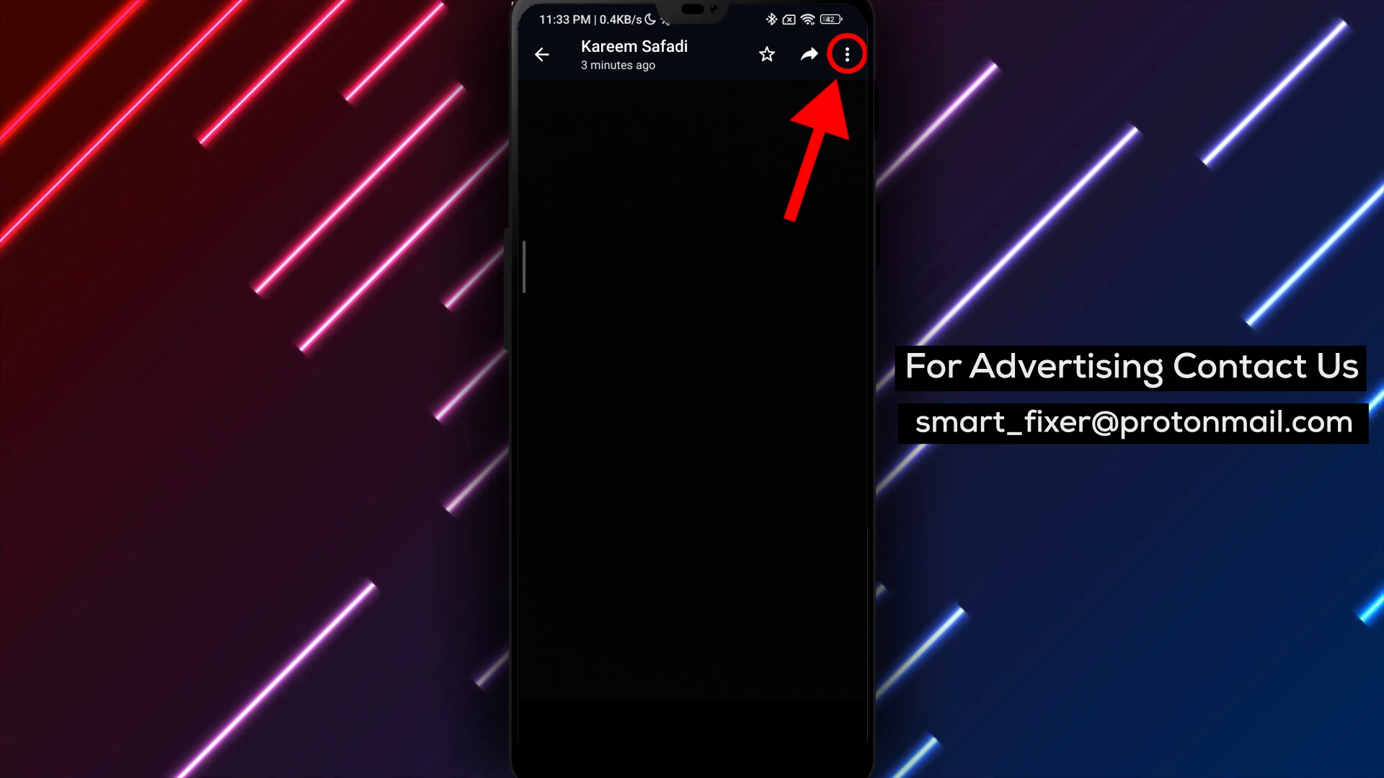
pyautogui.click(846, 54)
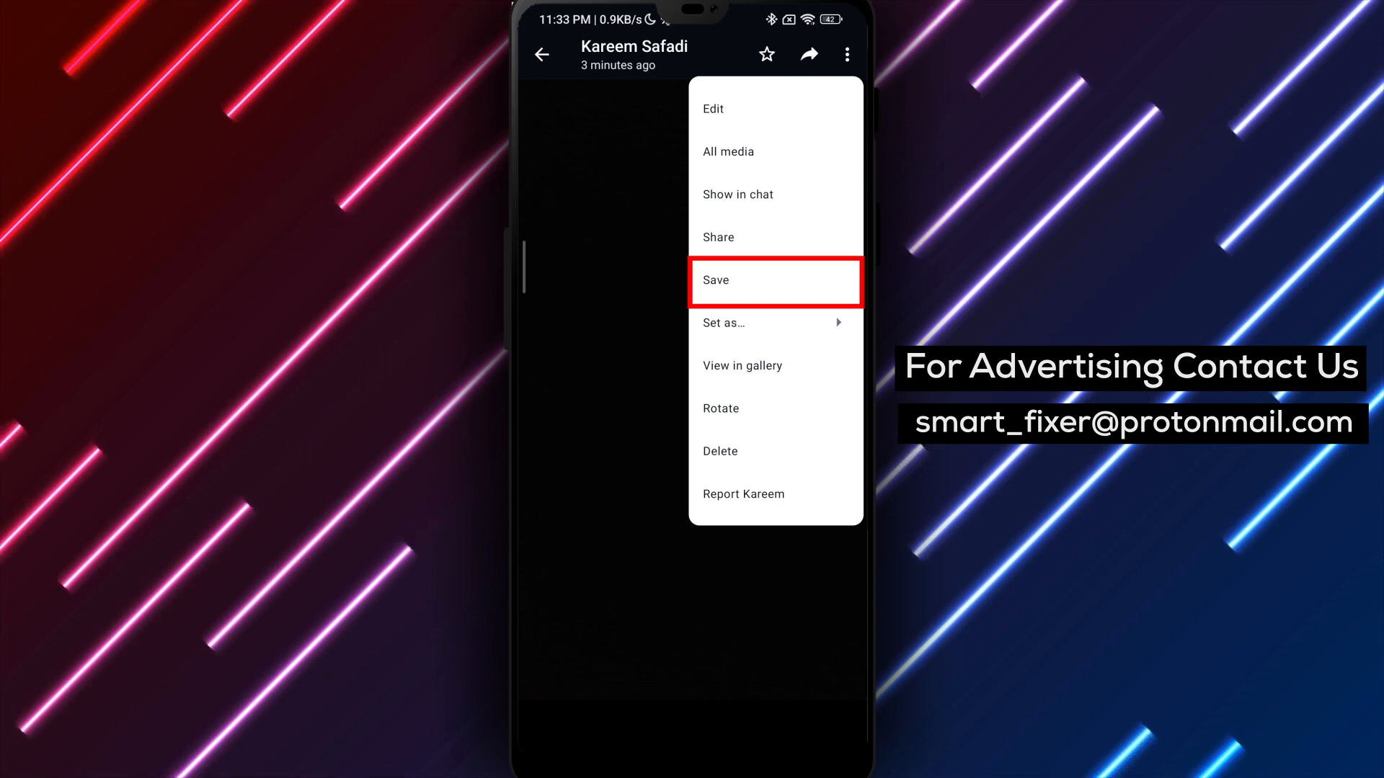
pyautogui.click(717, 281)
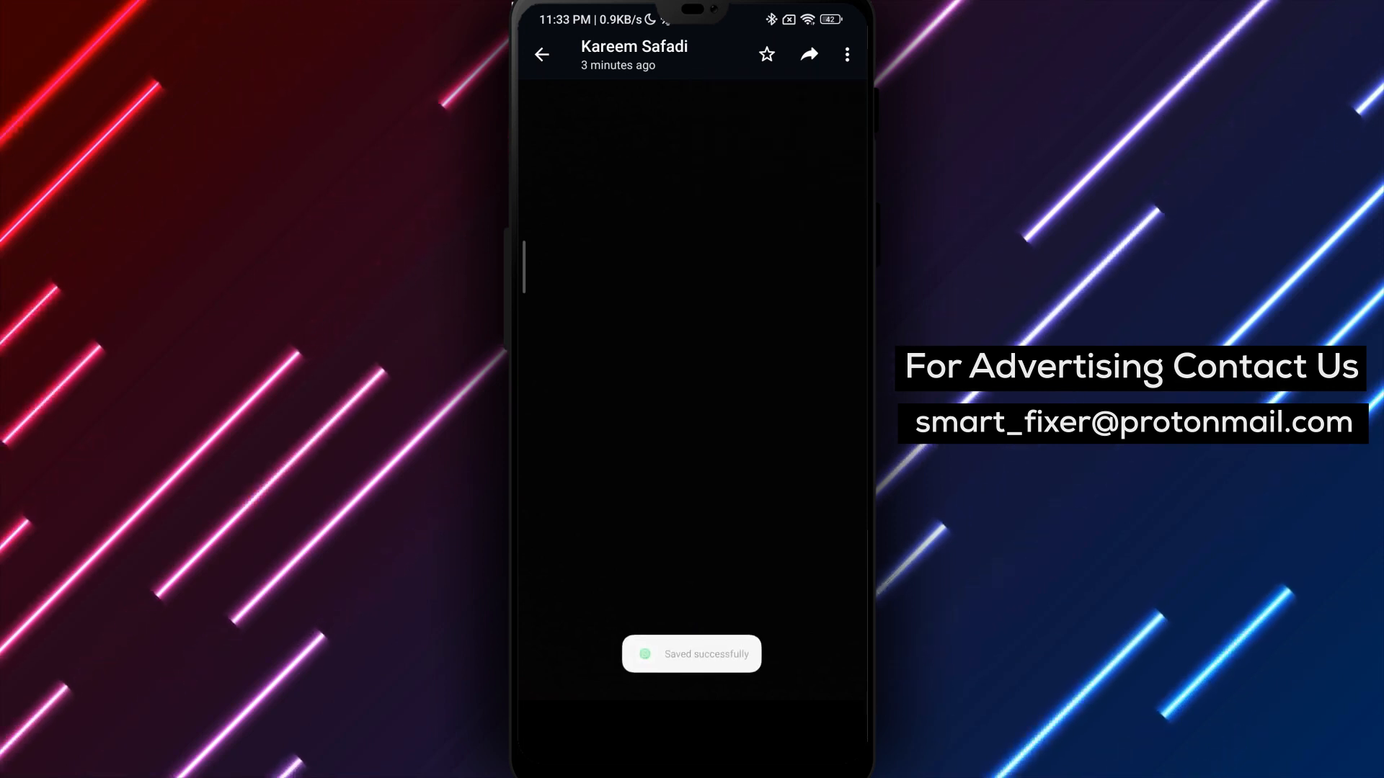